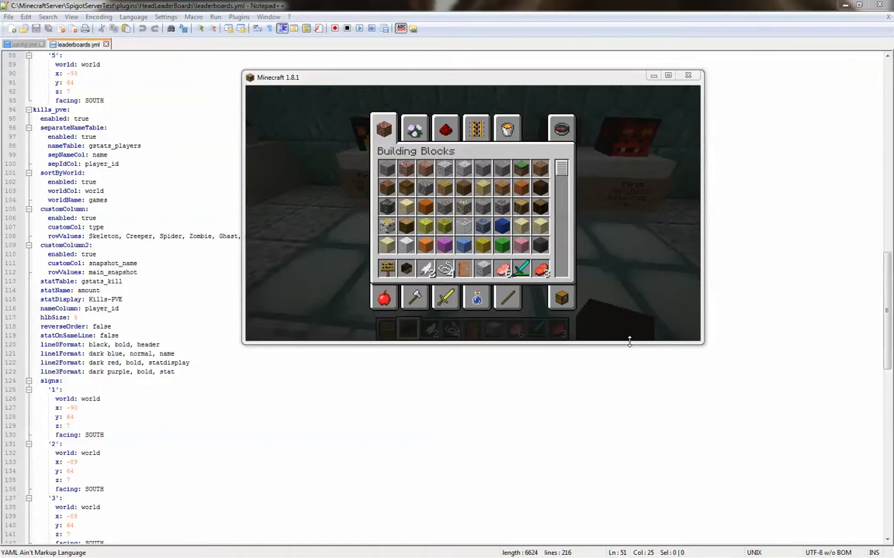
{"action": "mouse_move", "coordinate": [482, 208]}
{"action": "type", "text": "/hl"}
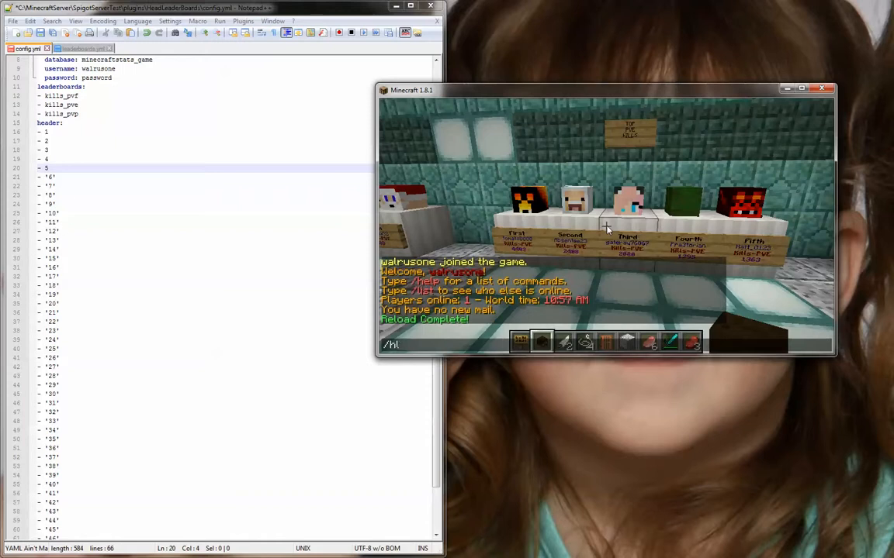
Step: Run /hlbupdate then /hlbreload in chat to refresh the leaderboard signs
{"action": "type", "text": "bupda"}
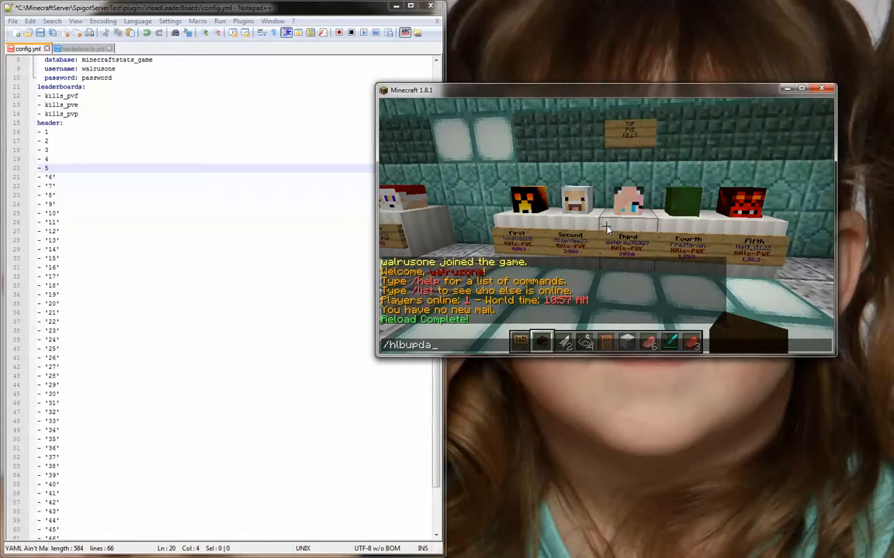
{"action": "key", "text": "e"}
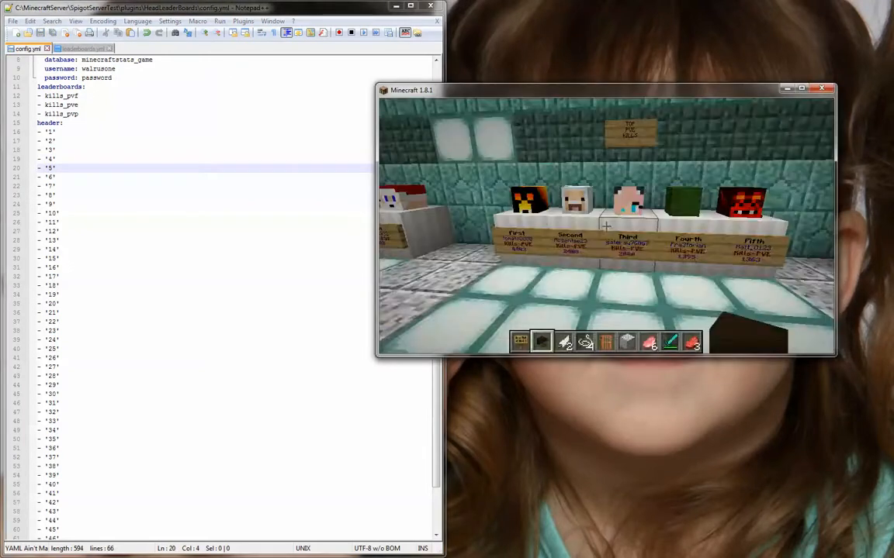
{"action": "type", "text": "/hlbreload"}
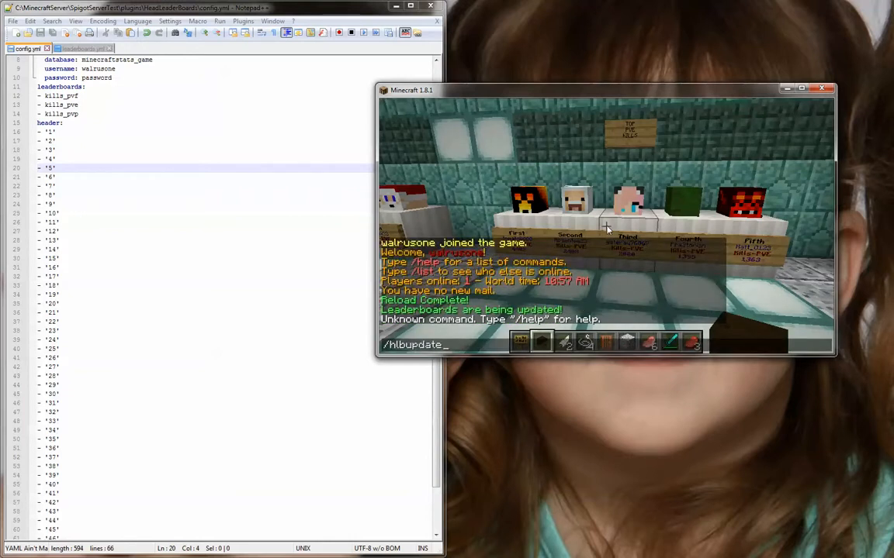
{"action": "type", "text": "/hlbreload"}
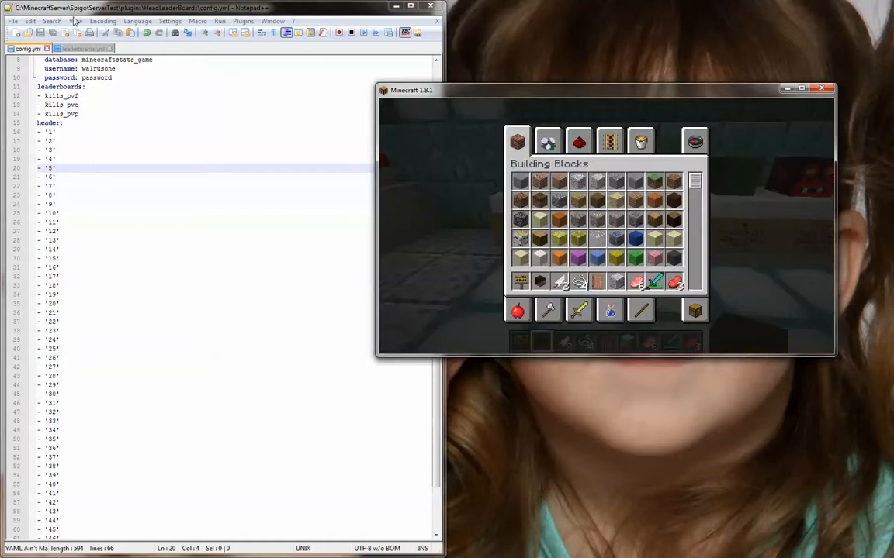
Step: Switch to leaderboards.yml showing the hills_pvp lineFormat entries
{"action": "left_click", "coordinate": [80, 48]}
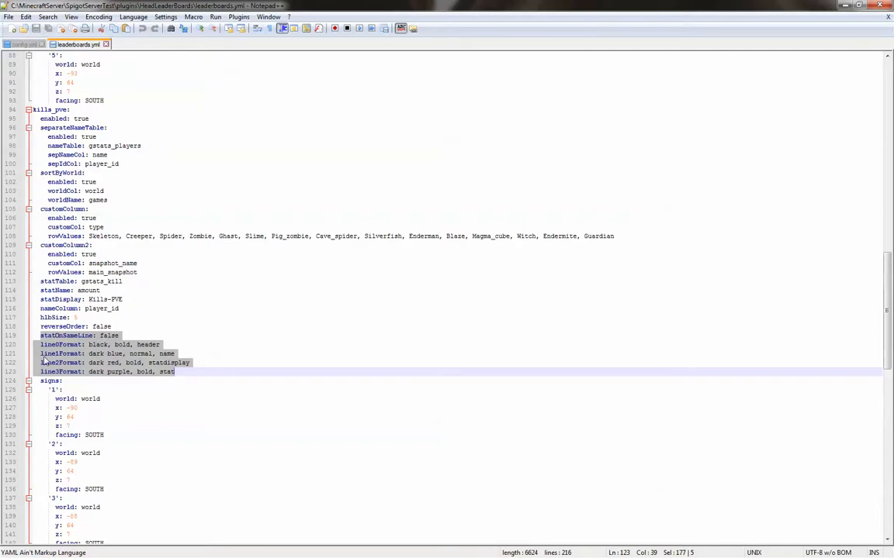
{"action": "mouse_move", "coordinate": [100, 379]}
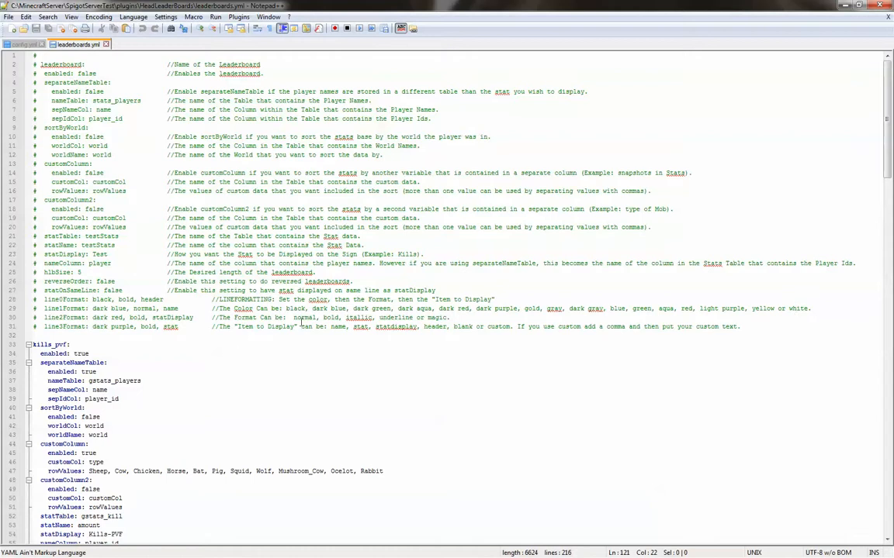
{"action": "mouse_move", "coordinate": [441, 320]}
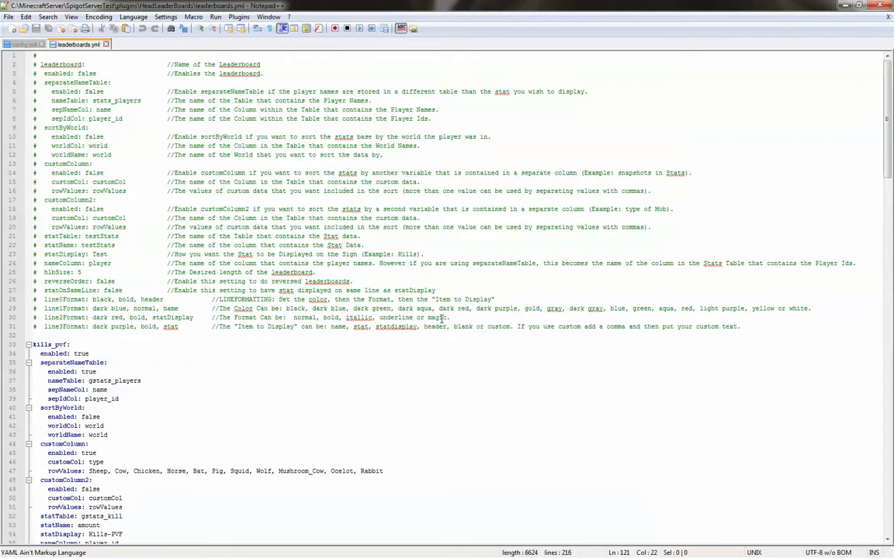
{"action": "mouse_move", "coordinate": [301, 329]}
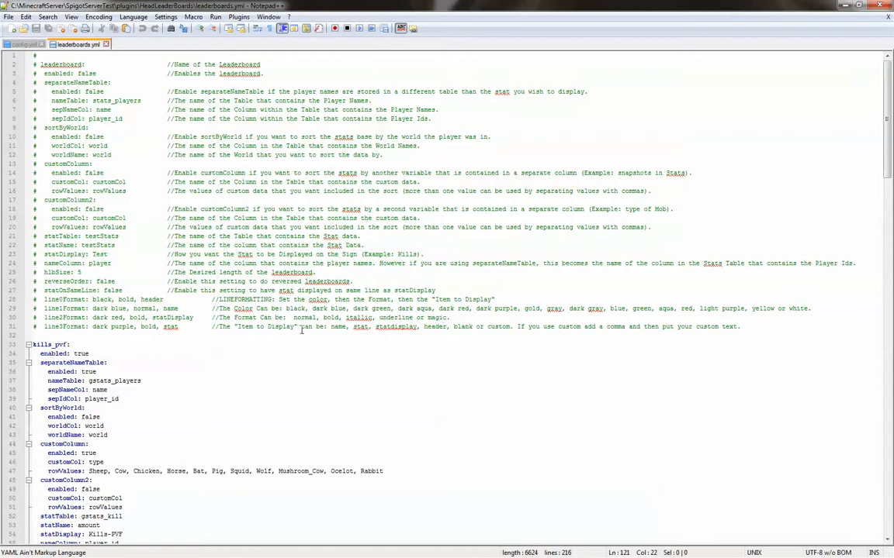
{"action": "mouse_move", "coordinate": [443, 329]}
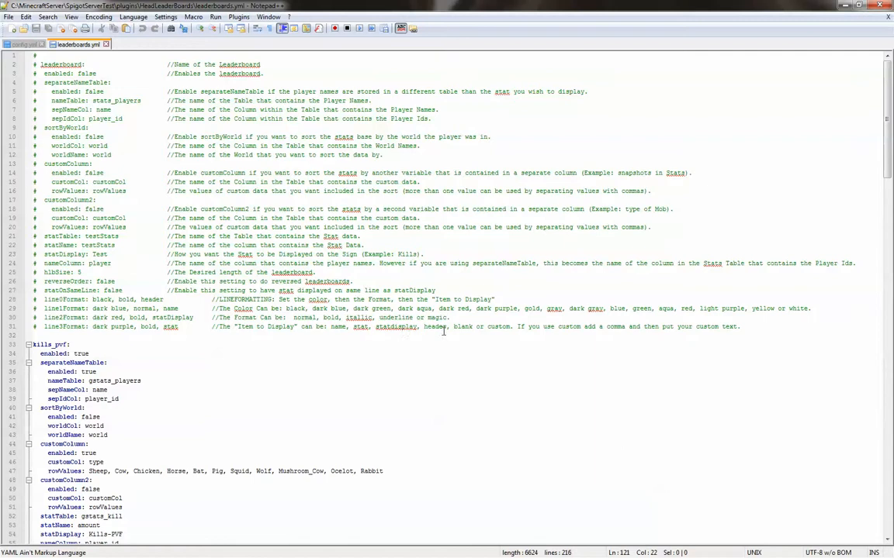
{"action": "mouse_move", "coordinate": [518, 329]}
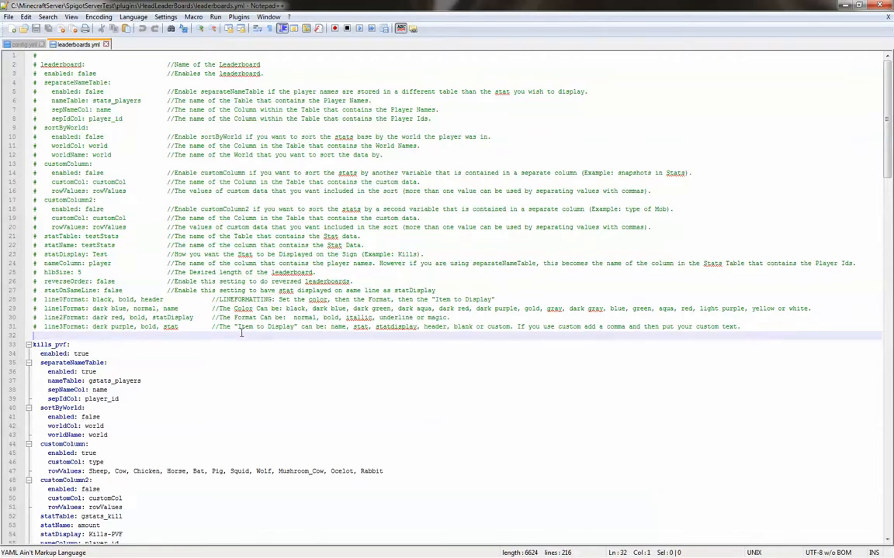
Step: Rewrite the hills_pvp lineFormat entries with a 'custom' text line and placeholder text, then save
{"action": "scroll", "scroll_direction": "down", "scroll_amount": 3}
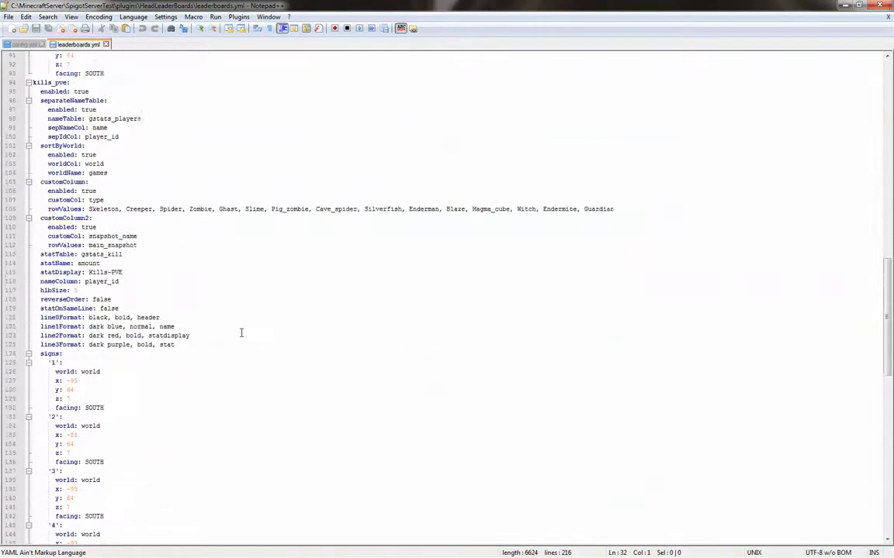
{"action": "scroll", "scroll_direction": "down", "scroll_amount": 3}
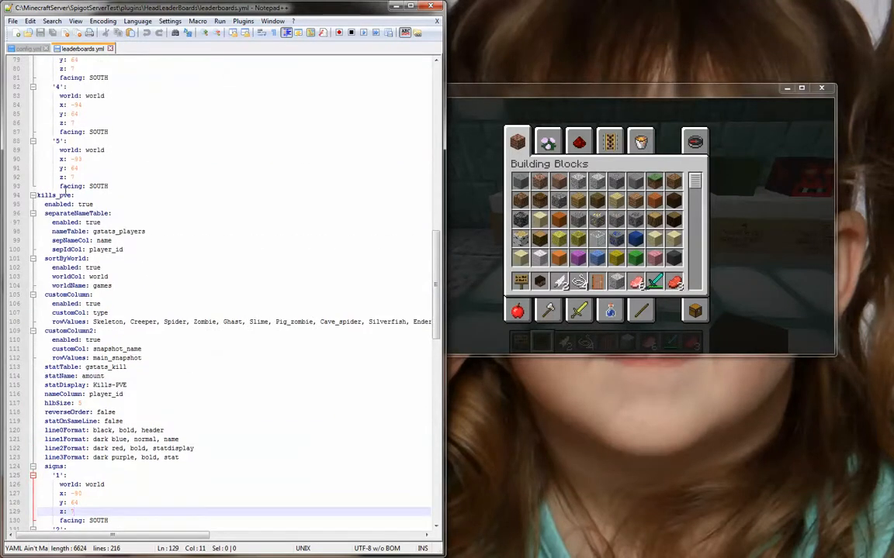
{"action": "scroll", "scroll_direction": "down", "scroll_amount": 3}
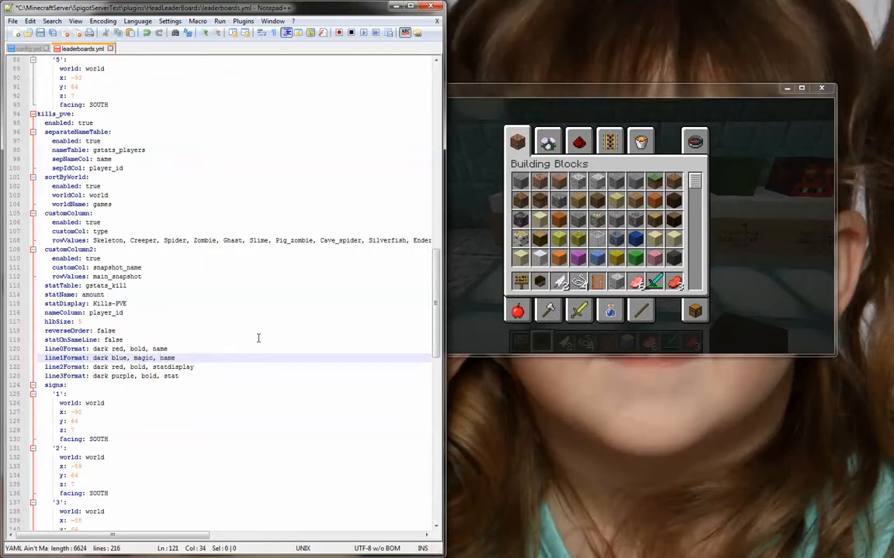
{"action": "type", "text": "custom,"}
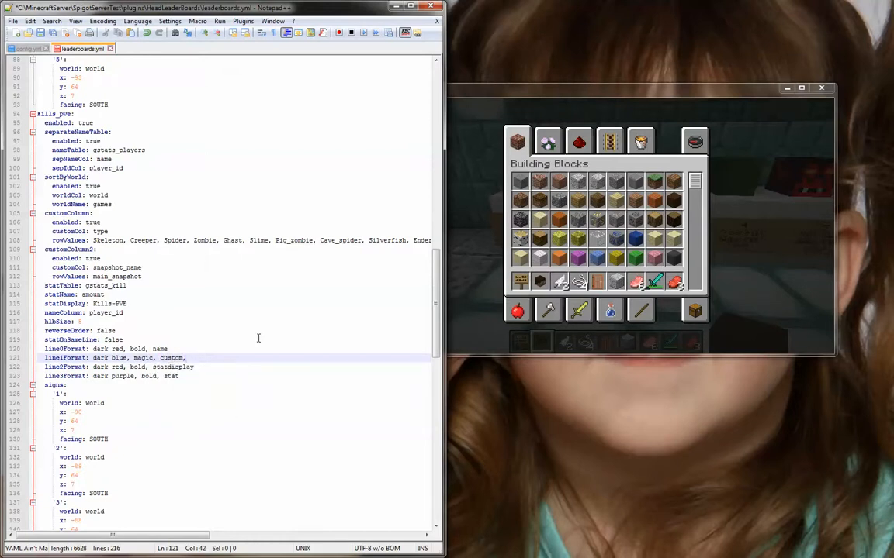
{"action": "type", "text": "sdfljsdlfjsdlkjfklsdjfklj"}
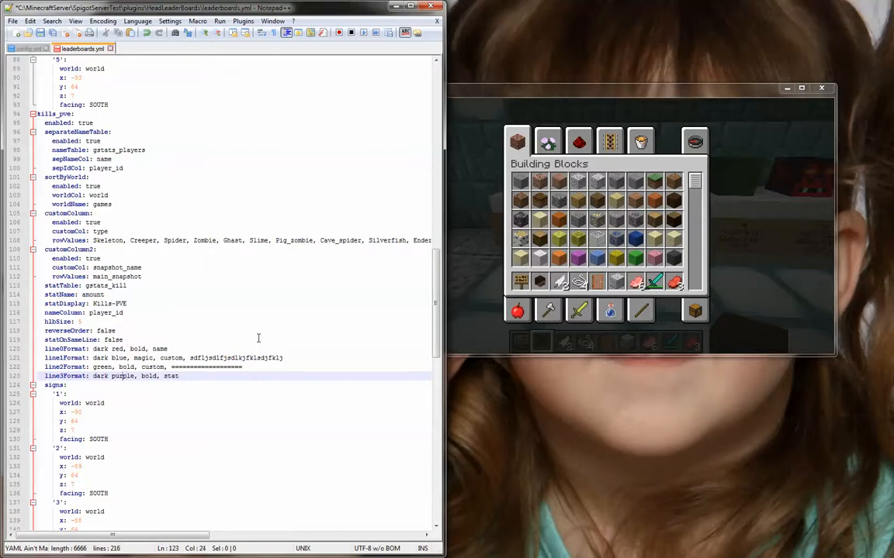
{"action": "key", "text": "BackSpace"}
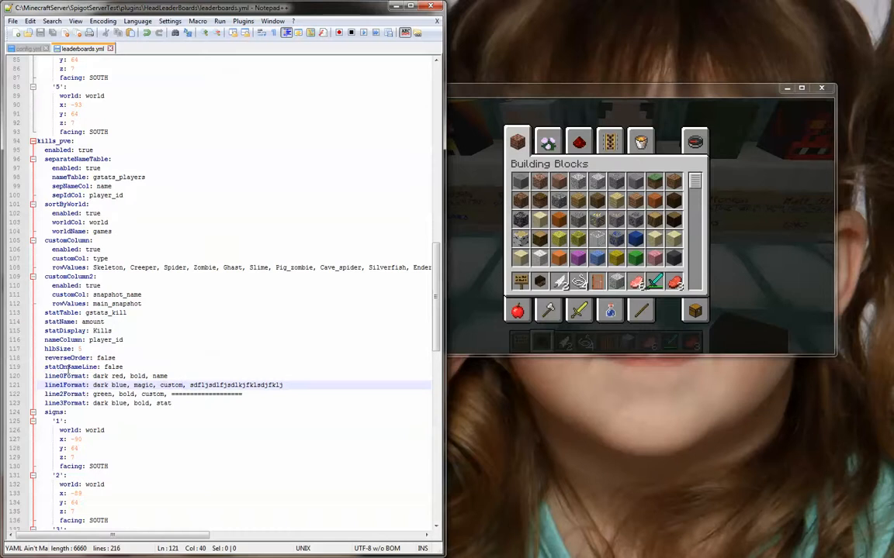
Step: Set the hills_pvp statDisplay to Hills and run /hlb reload in Minecraft
{"action": "type", "text": "tru"}
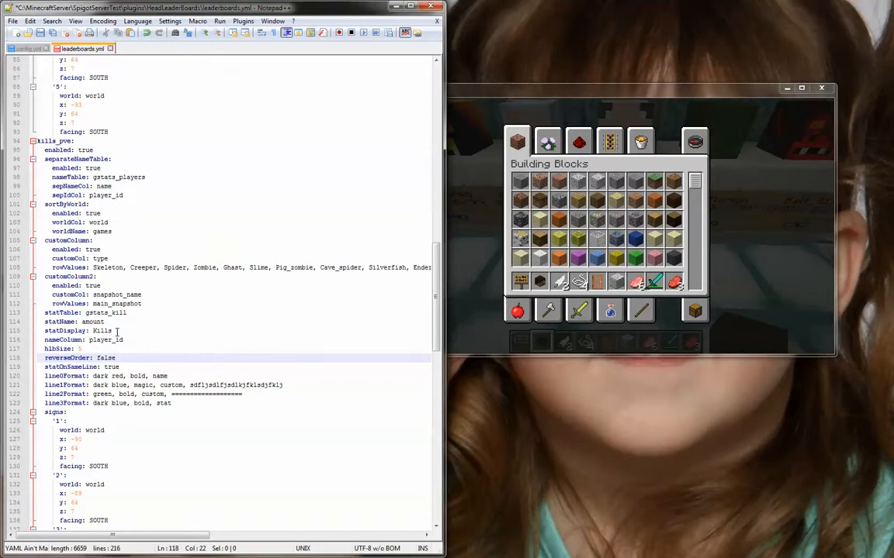
{"action": "double_click", "coordinate": [103, 330]}
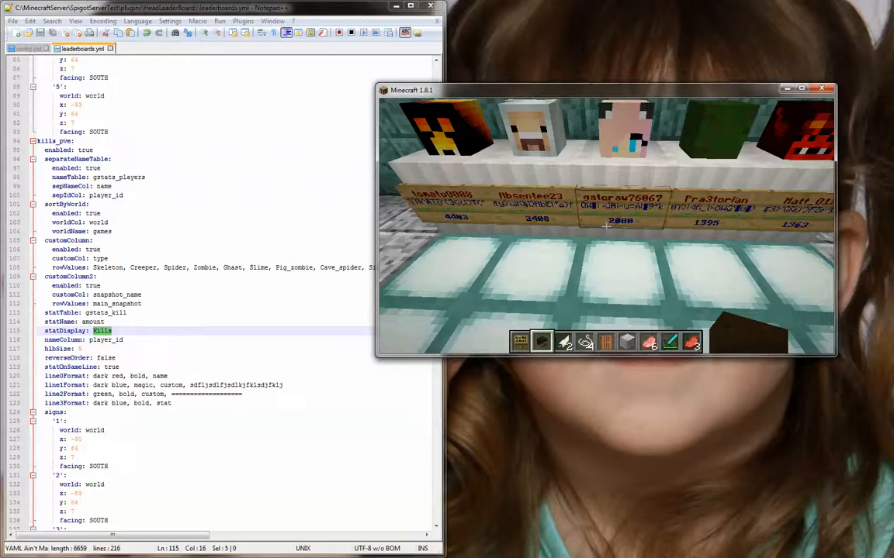
{"action": "type", "text": "/hlb reload"}
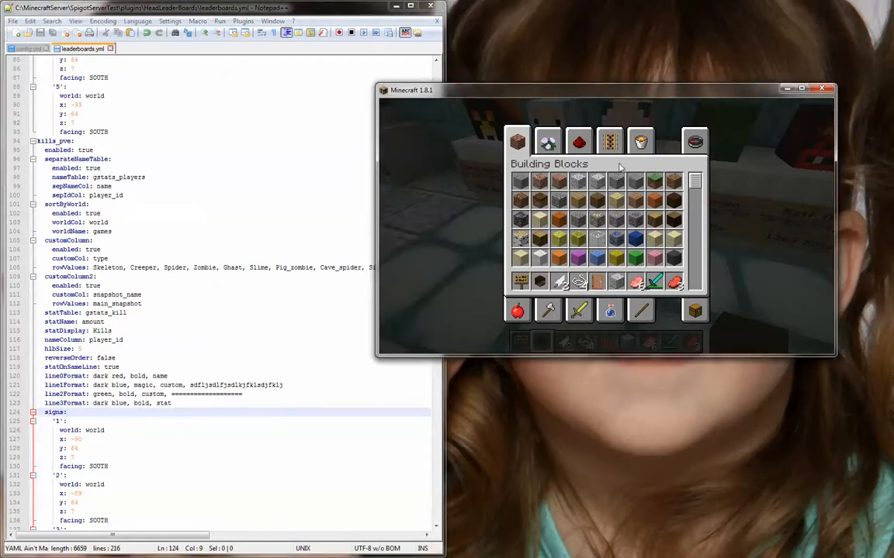
{"action": "mouse_move", "coordinate": [598, 220]}
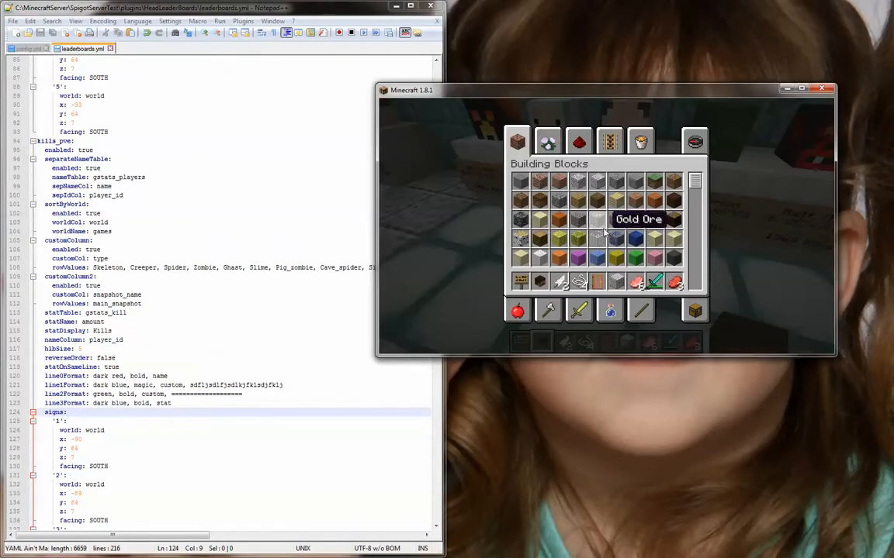